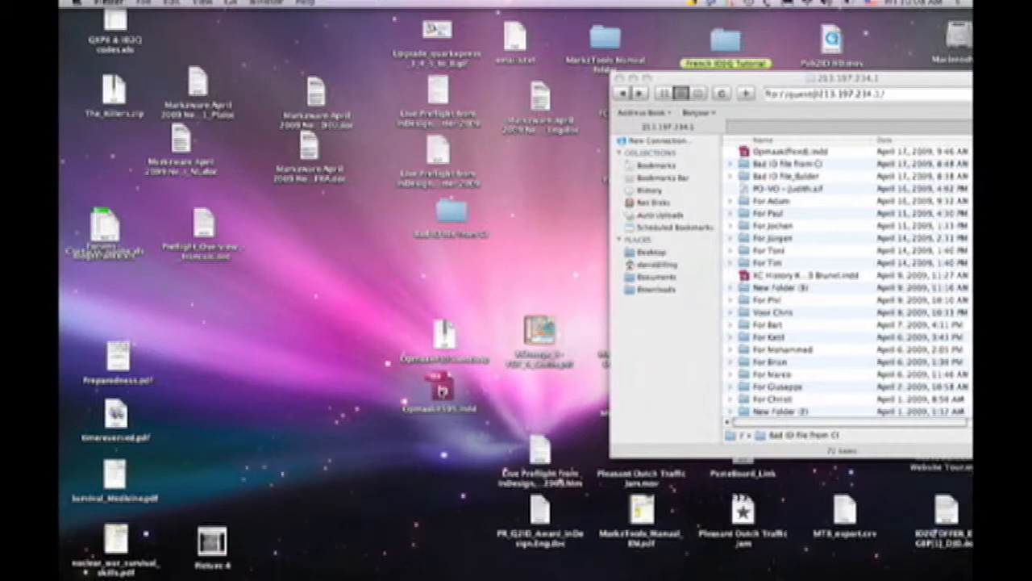
Step: Try opening Opmaak#595.indd in InDesign and dismiss the cannot-open error
double_click(438, 396)
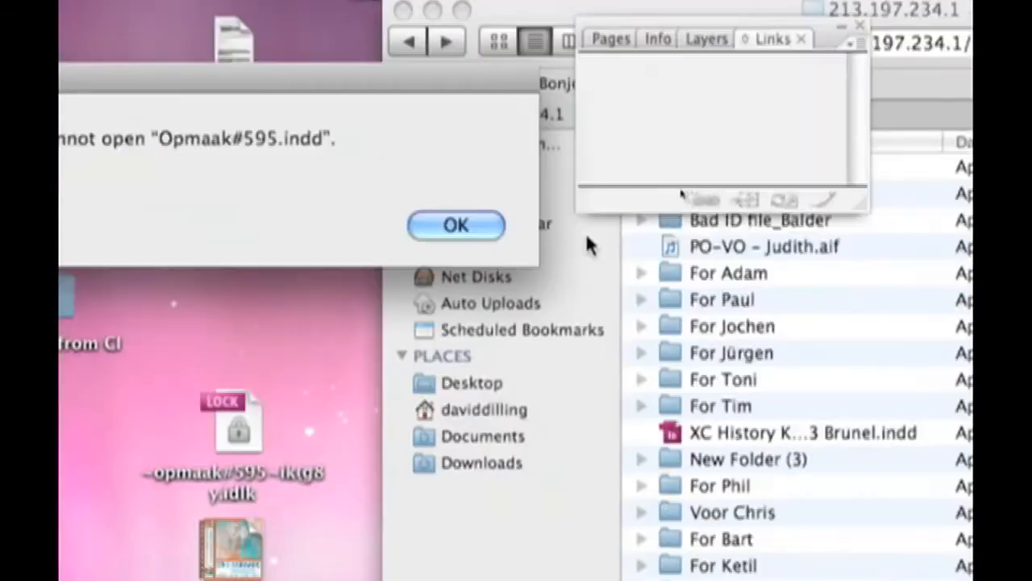
left_click(456, 225)
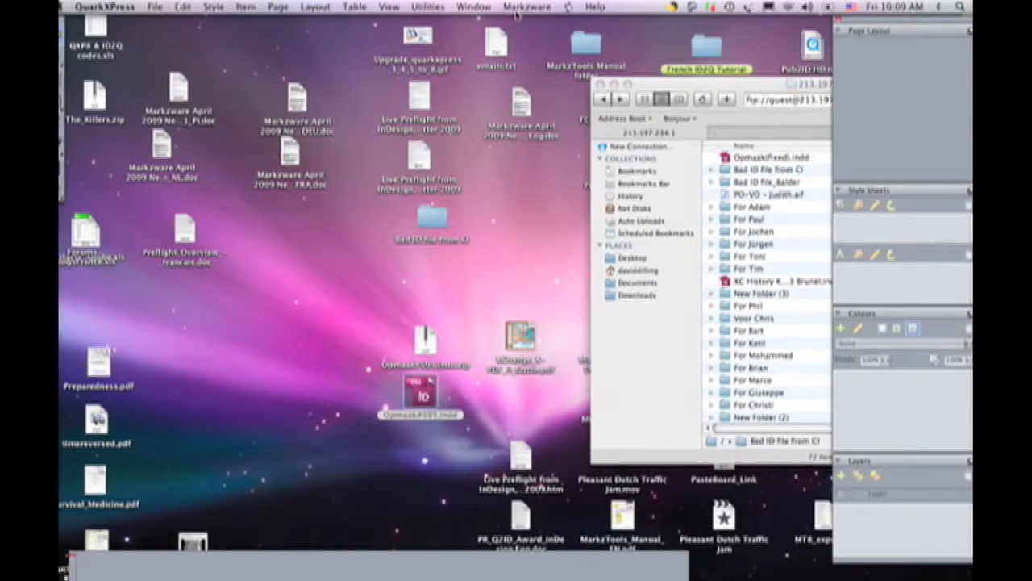
Step: Open Opmaak#595.indd from the Desktop in QuarkXPress and accept the import options
left_click(526, 6)
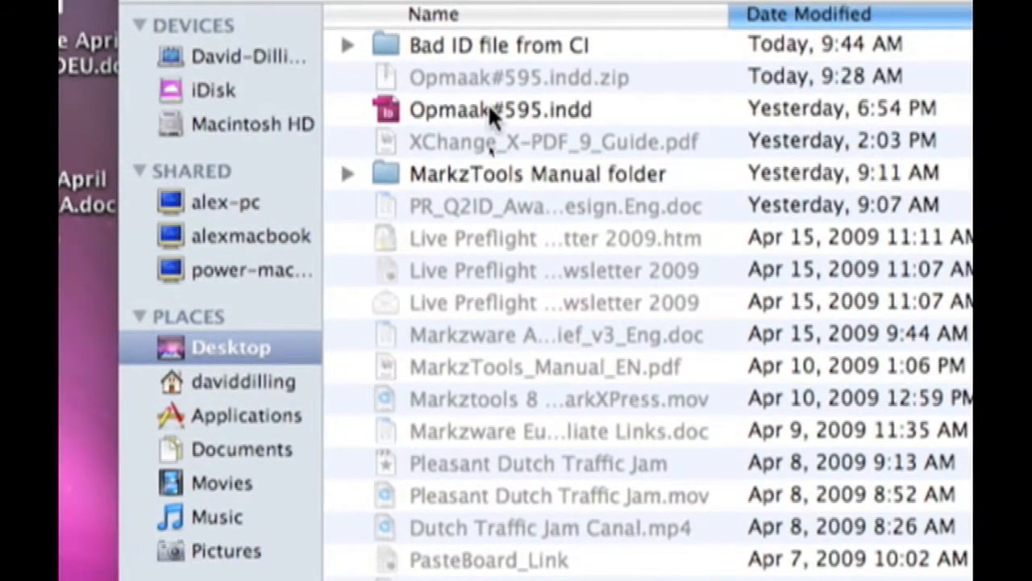
left_click(500, 110)
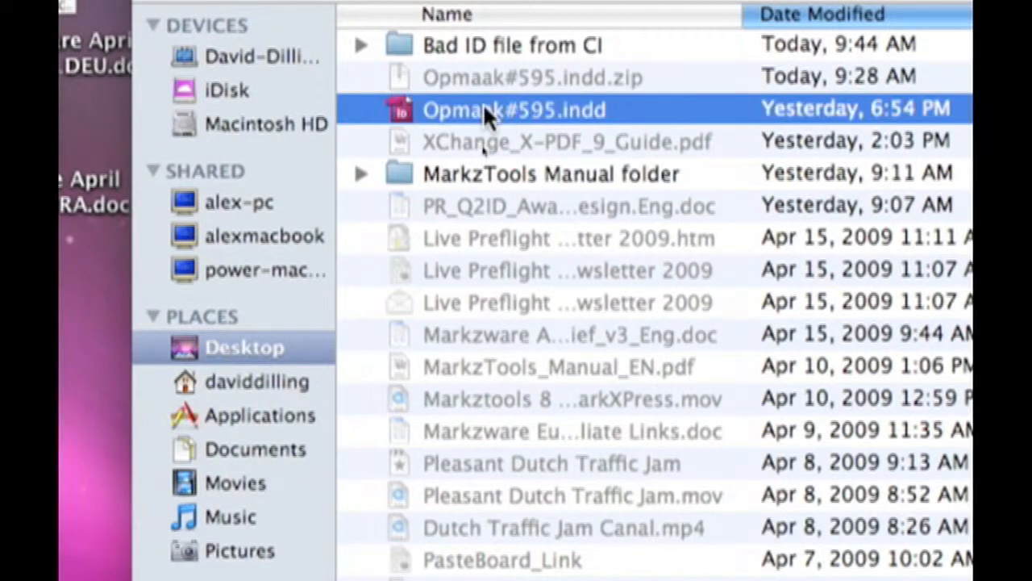
double_click(513, 109)
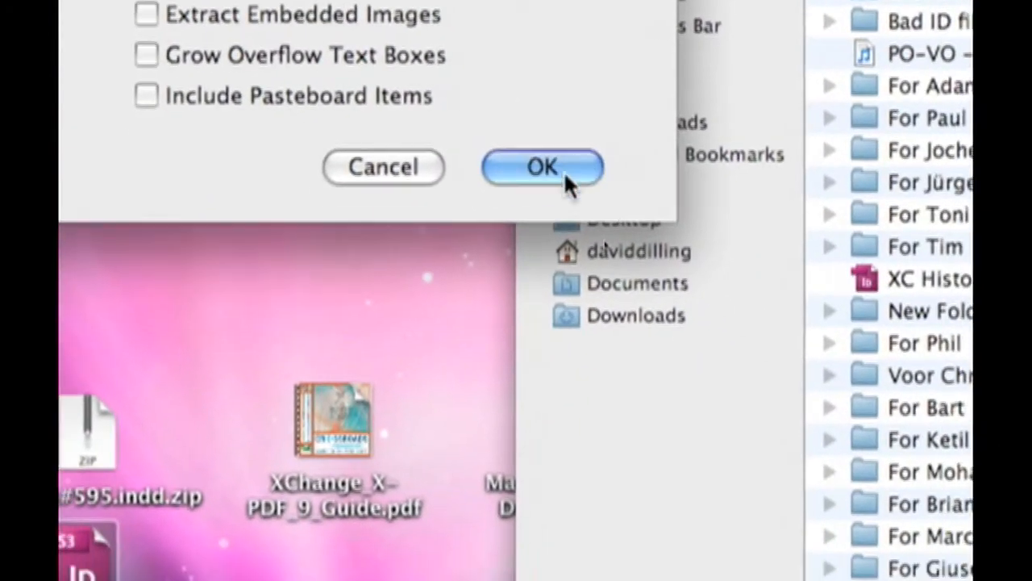
left_click(542, 167)
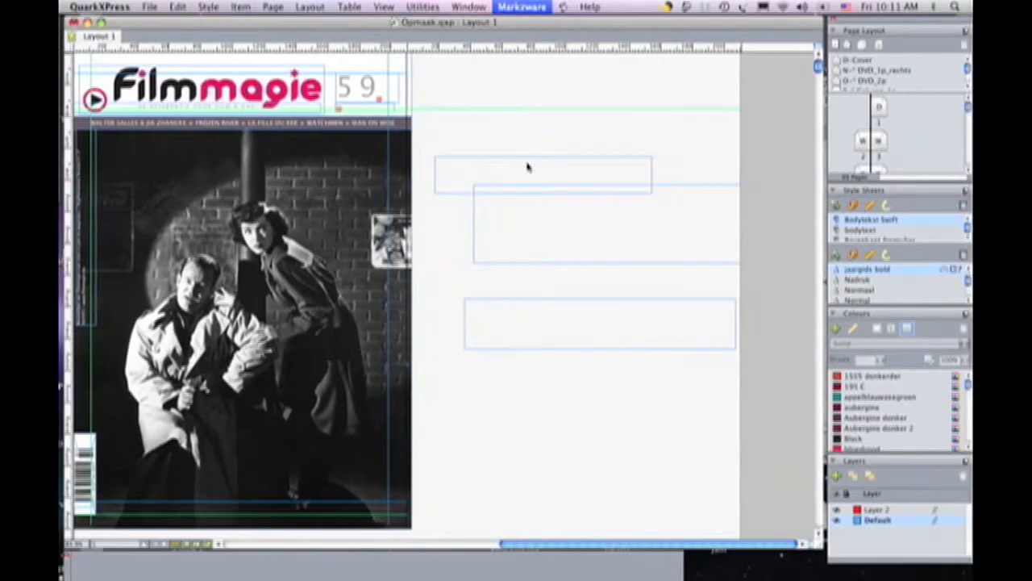
mouse_move(522, 97)
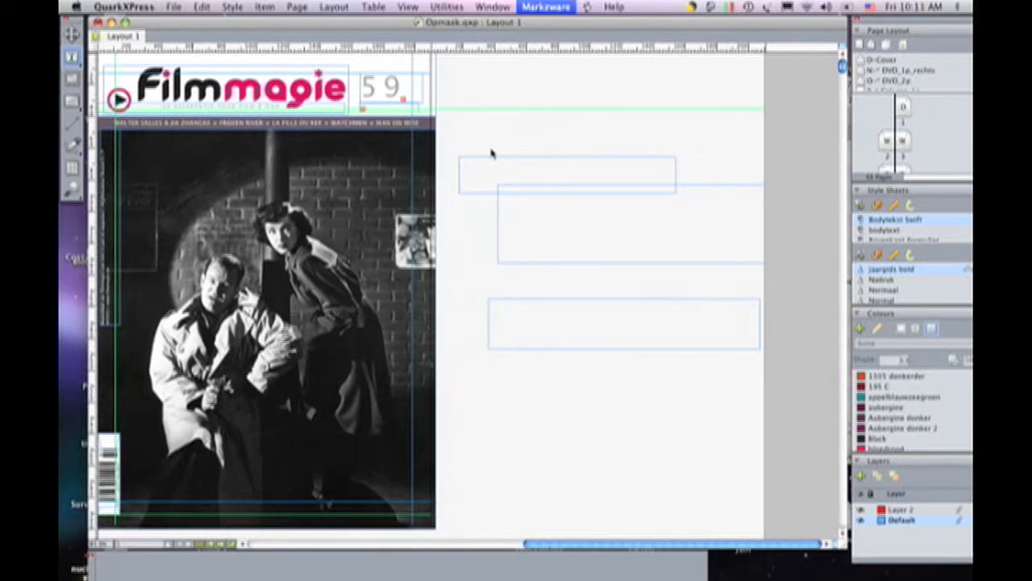
mouse_move(479, 165)
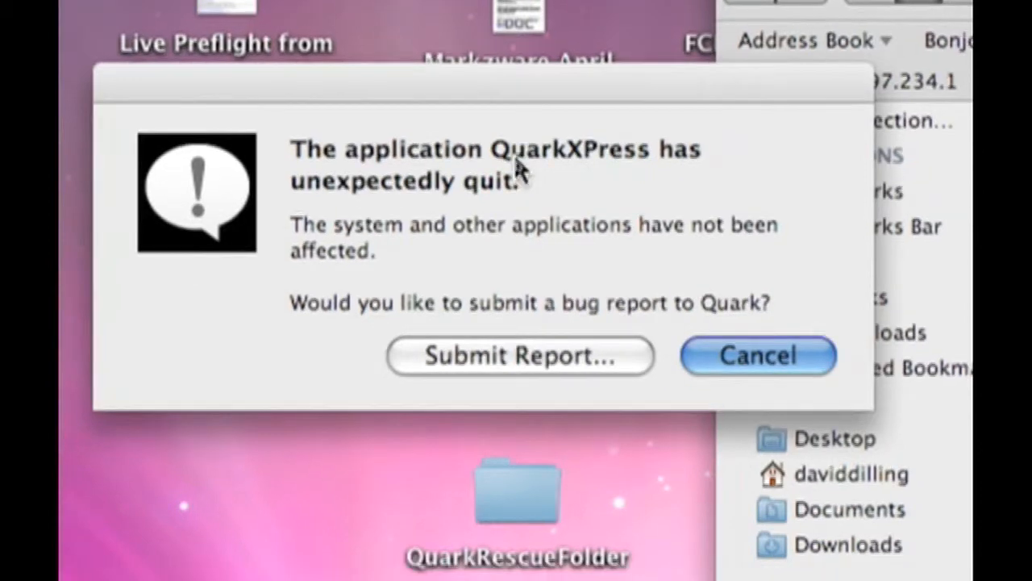
Step: Cancel the QuarkXPress crash report without sending it
left_click(757, 355)
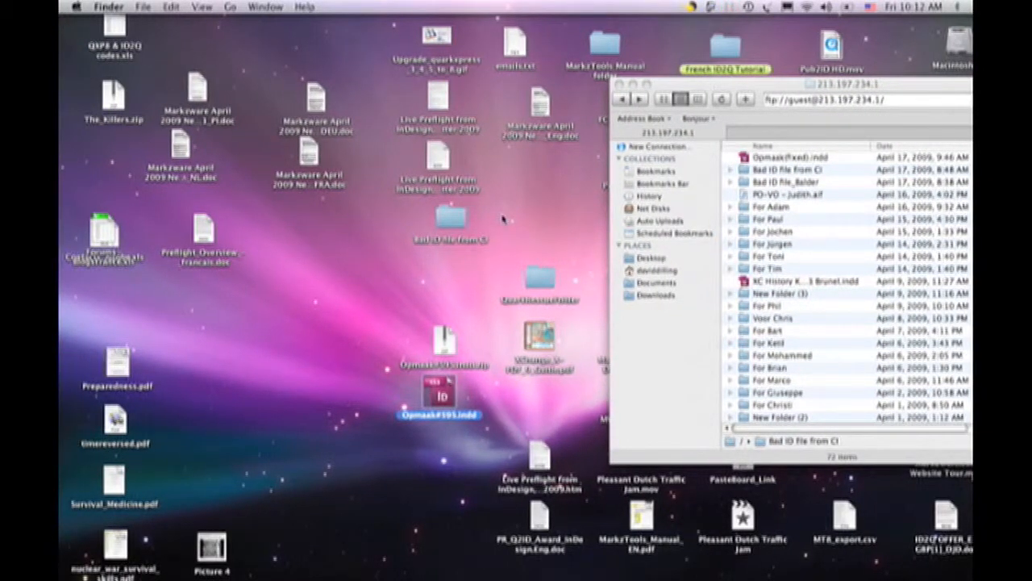
mouse_move(512, 236)
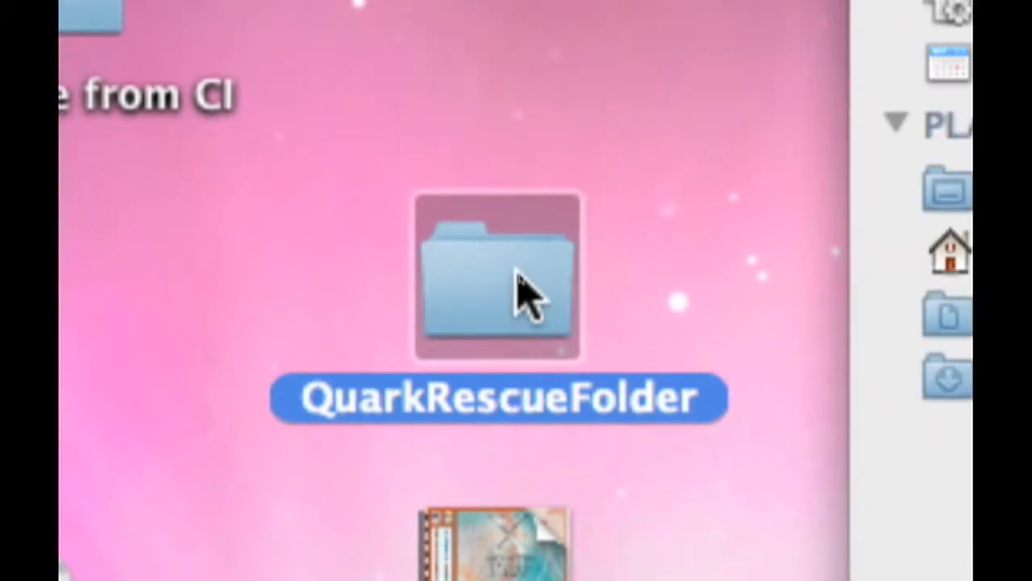
Step: Open QuarkRescueFolder and select the rescued Opmaak.e$S file
double_click(498, 278)
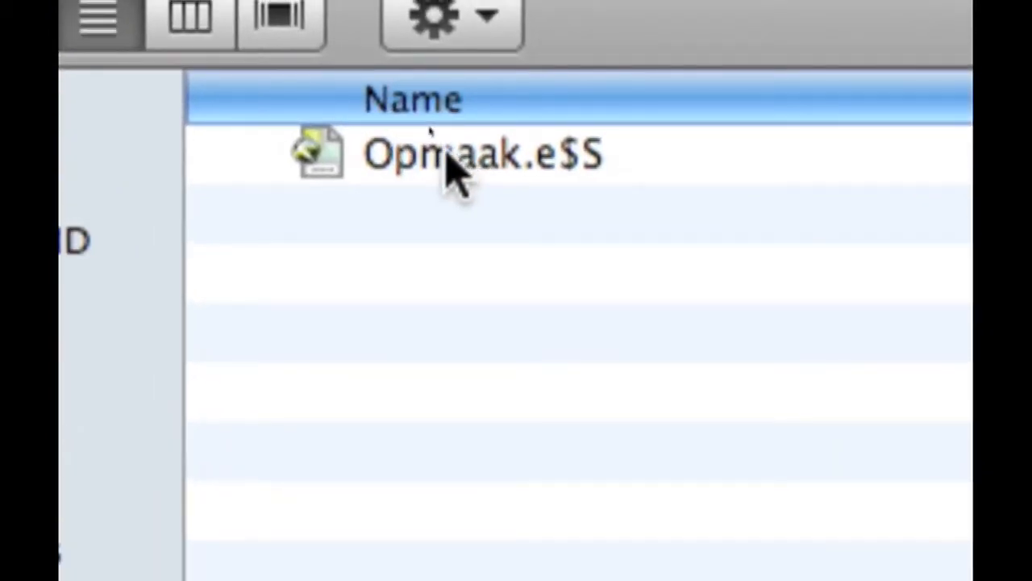
left_click(460, 153)
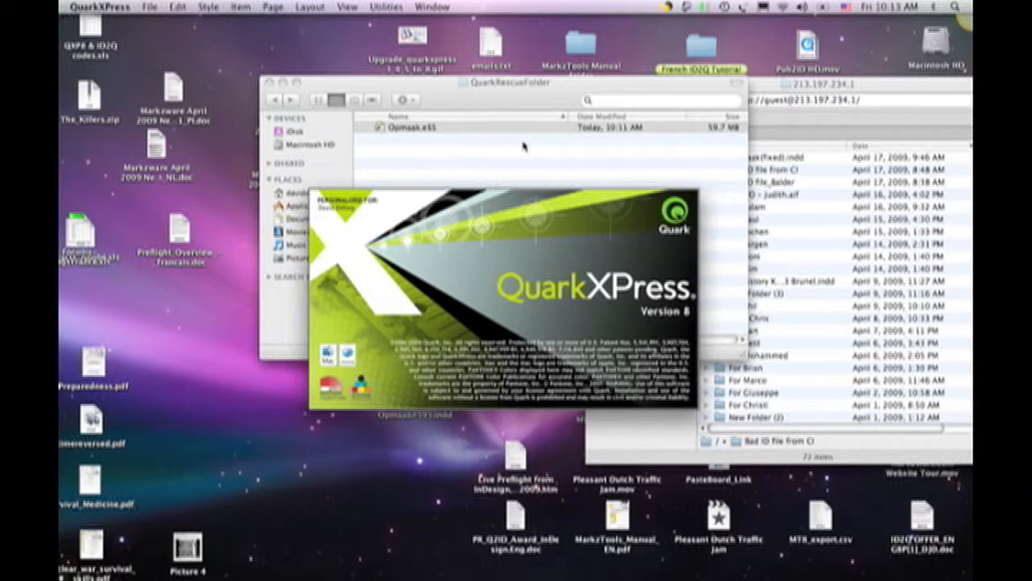
mouse_move(521, 142)
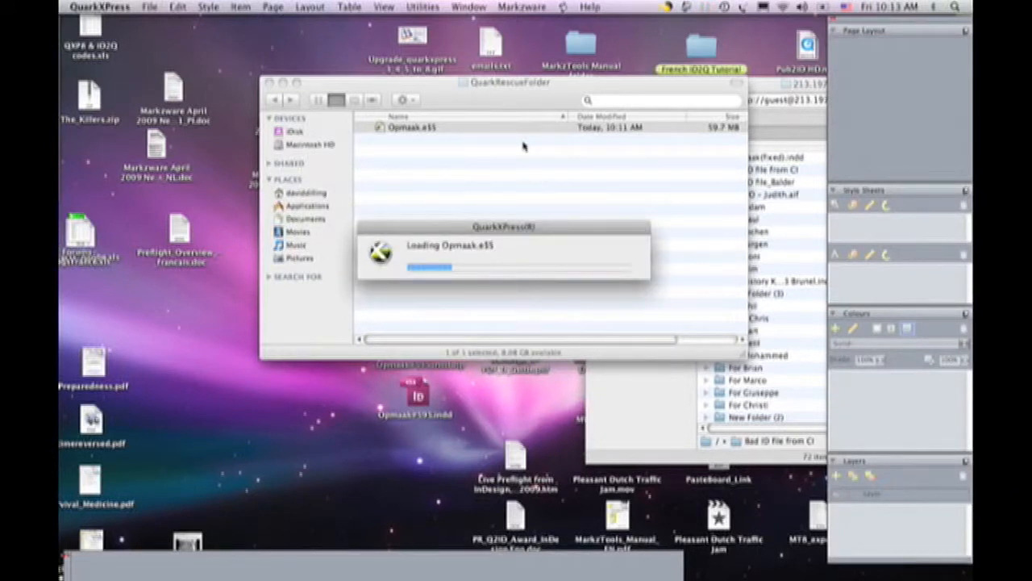
mouse_move(532, 238)
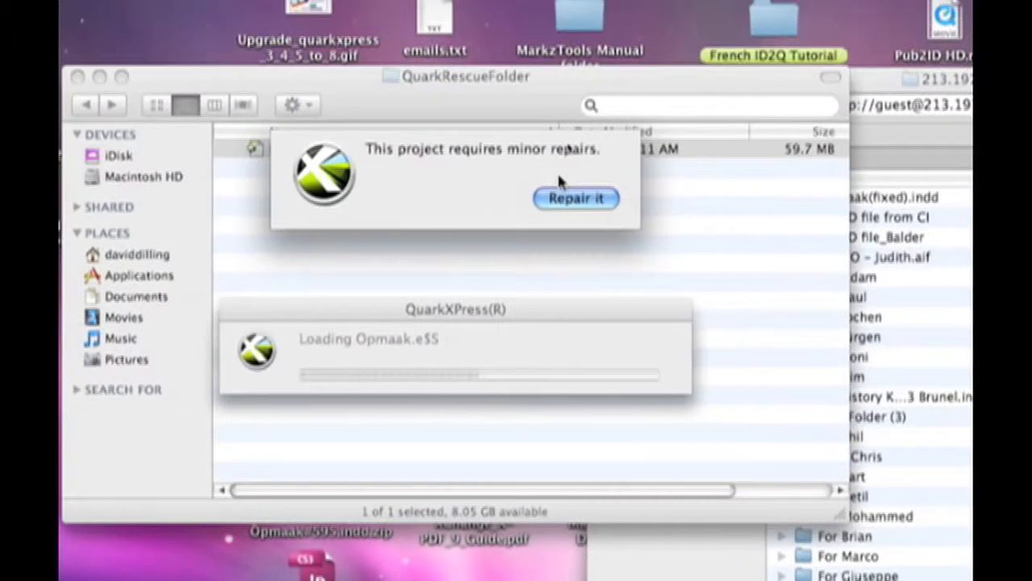
Step: Repair Opmaak.e$S and continue loading past the missing-fonts alert
left_click(576, 198)
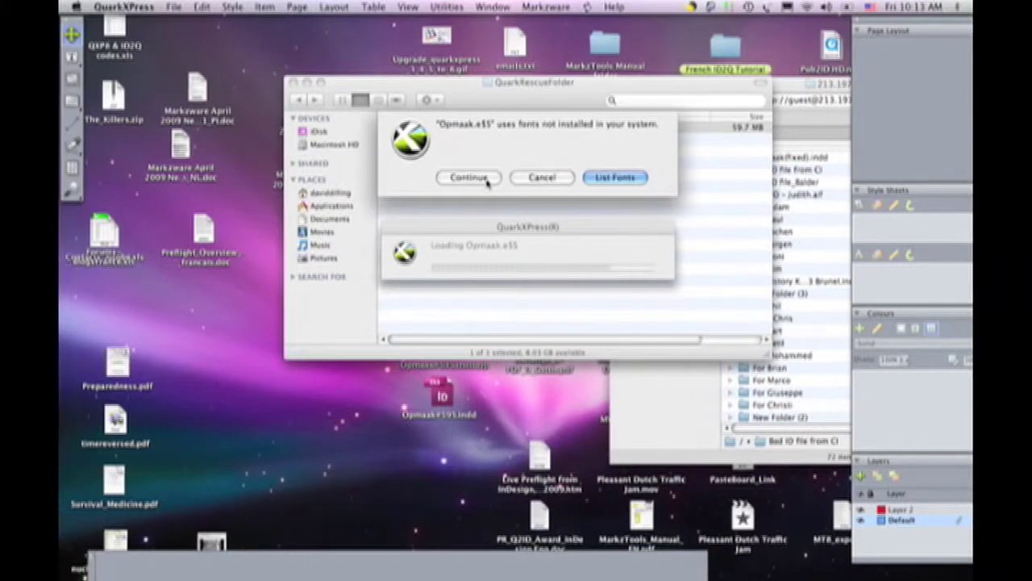
left_click(467, 178)
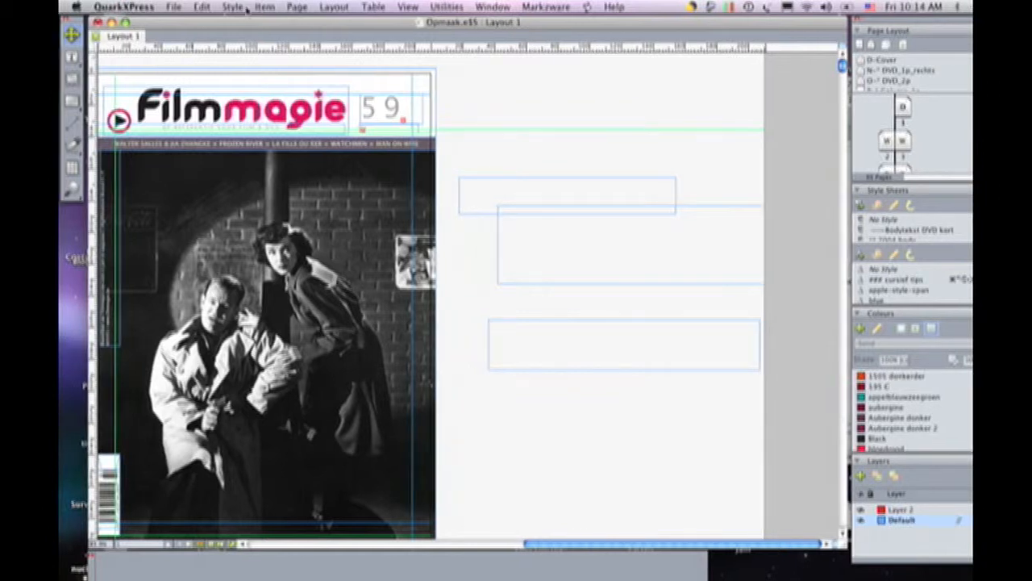
Step: Show the File menu for the recovered Filmmagie layout
left_click(173, 7)
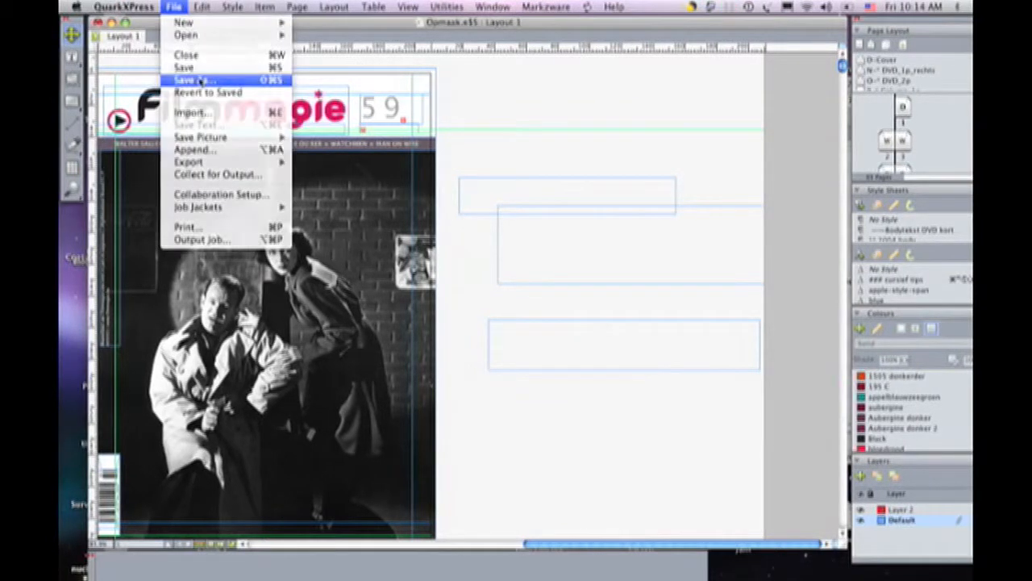
Step: Save the recovered layout as Opmaak.eFixed in QuarkRescueFolder
left_click(193, 80)
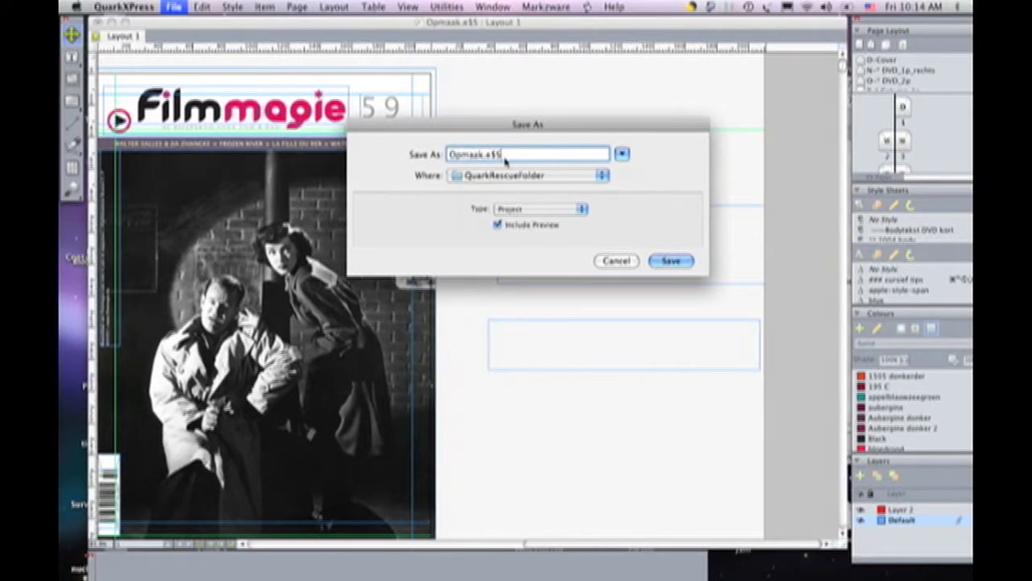
type("fixed")
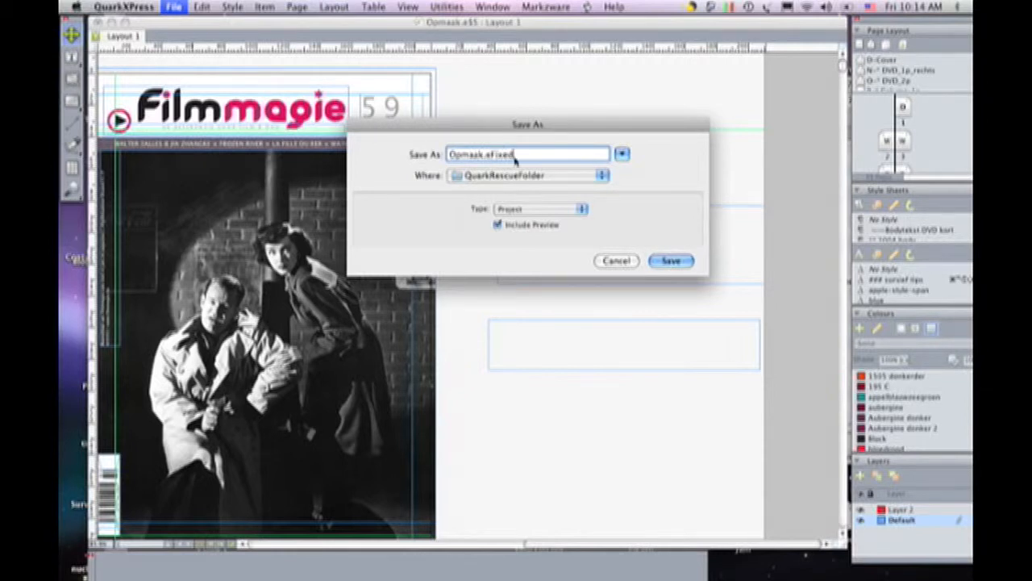
left_click(670, 260)
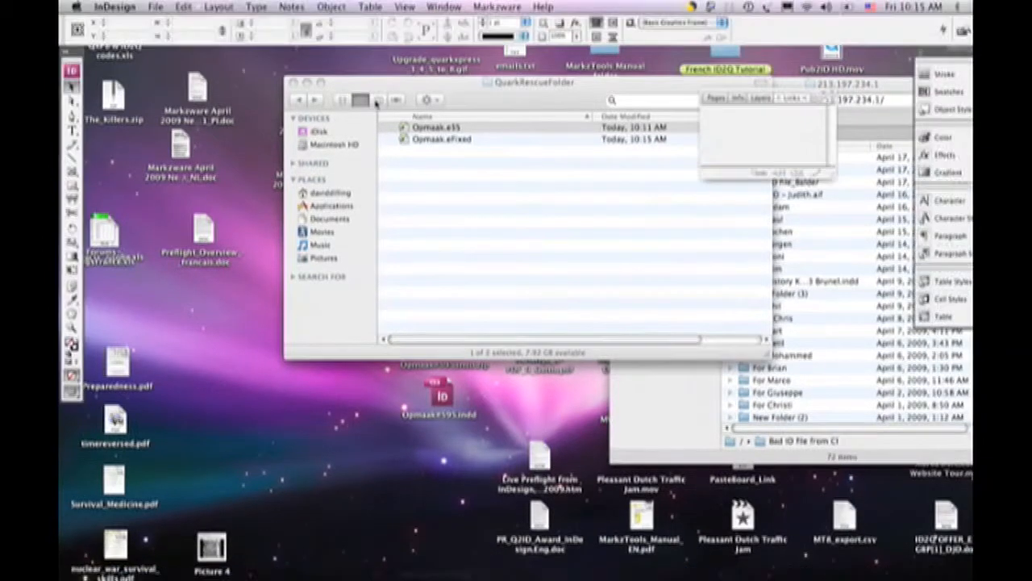
Step: Convert Opmaak.eFixed to InDesign with Markzware Q2ID's Convert QuarkXPress Document
left_click(497, 7)
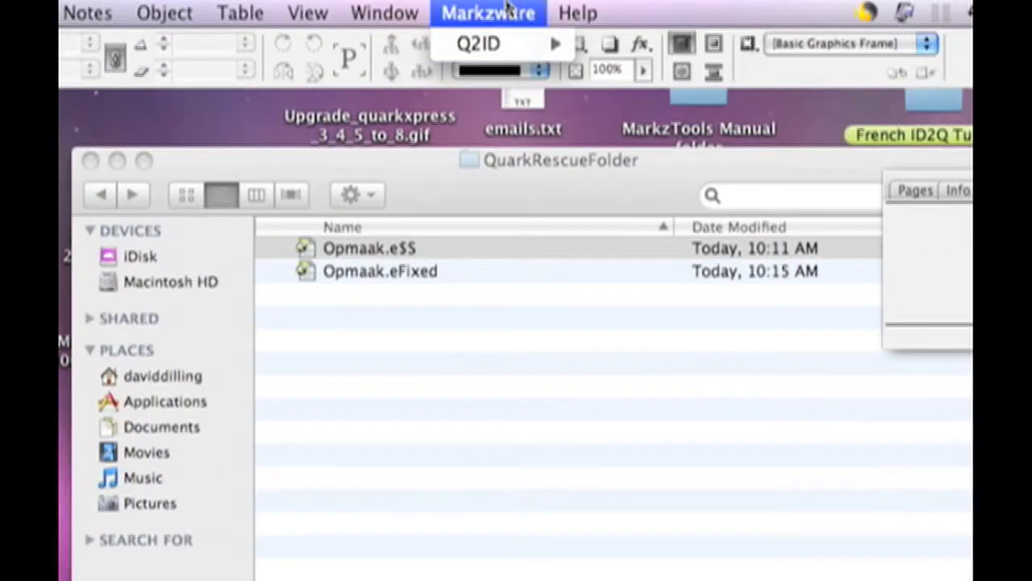
left_click(480, 43)
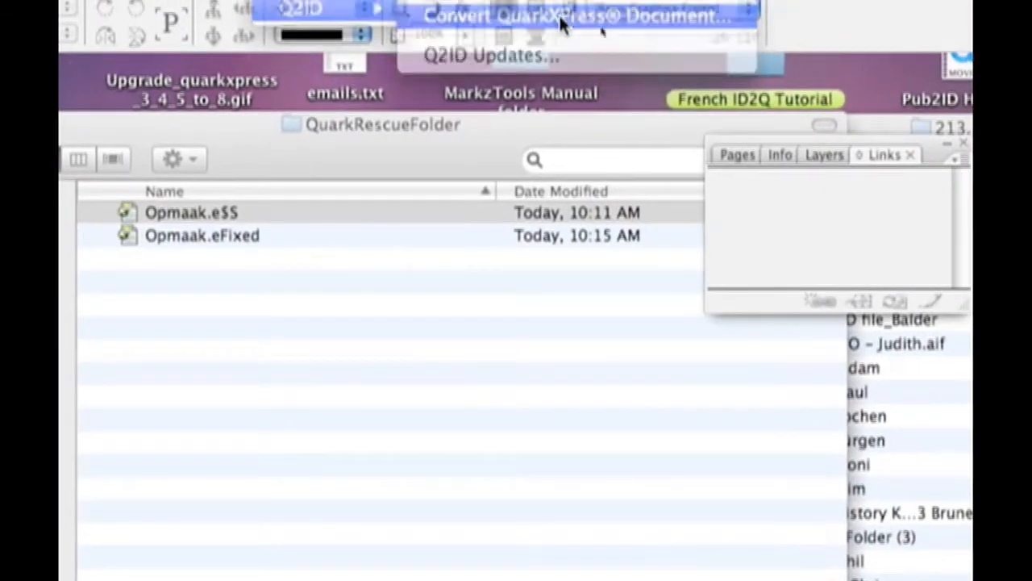
left_click(576, 15)
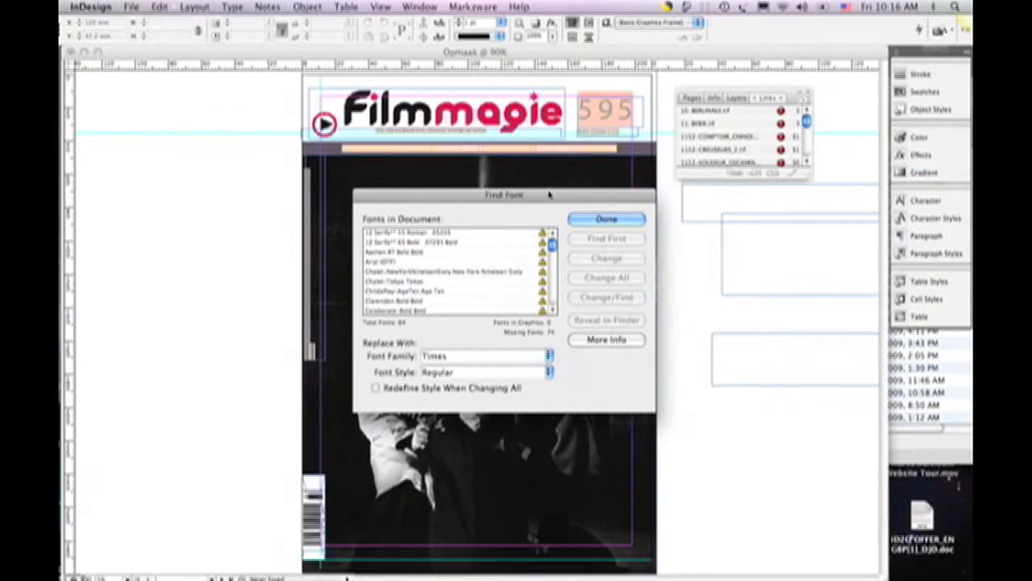
Step: Close the Find Font report and view the converted Filmmagie cover
left_click(606, 218)
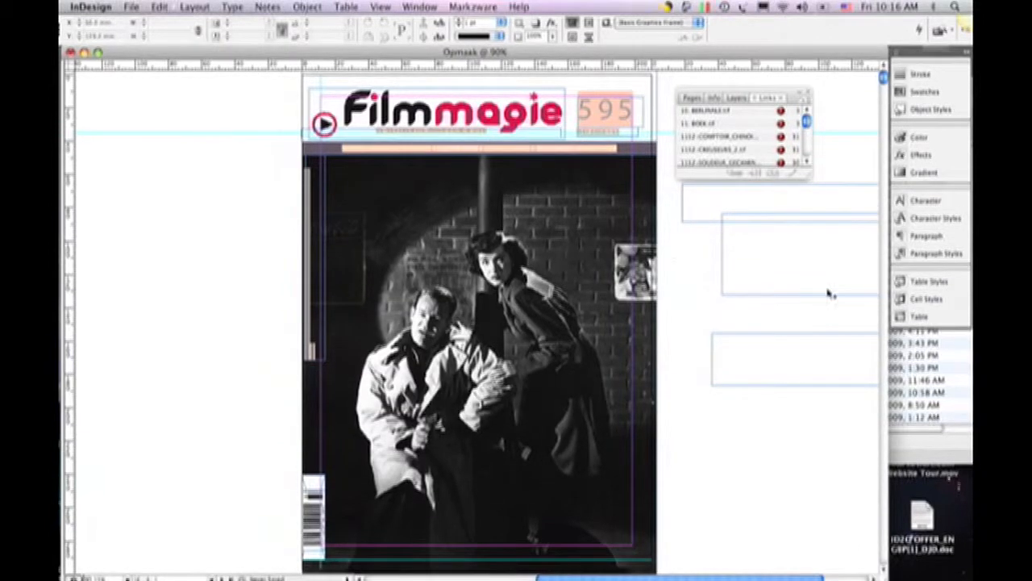
scroll("up", 3)
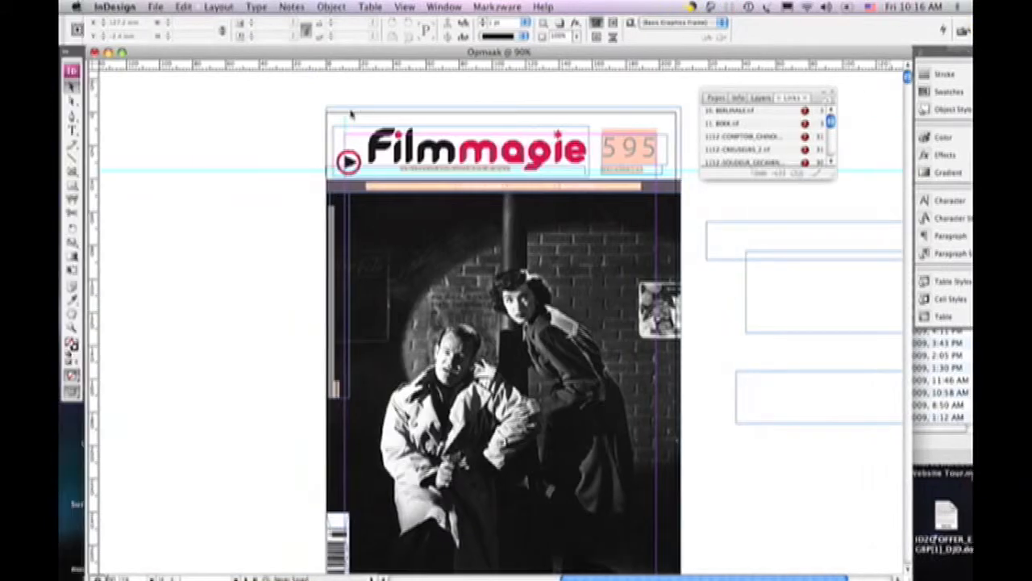
Step: Set up export of the cover to the Desktop as Opmaak.inx in InDesign Interchange format
left_click(155, 6)
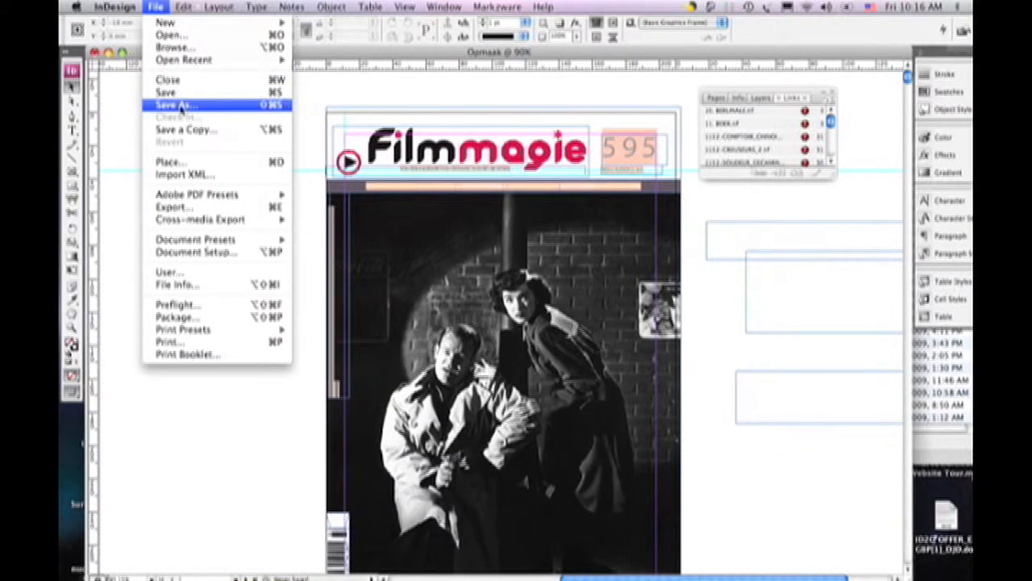
mouse_move(170, 162)
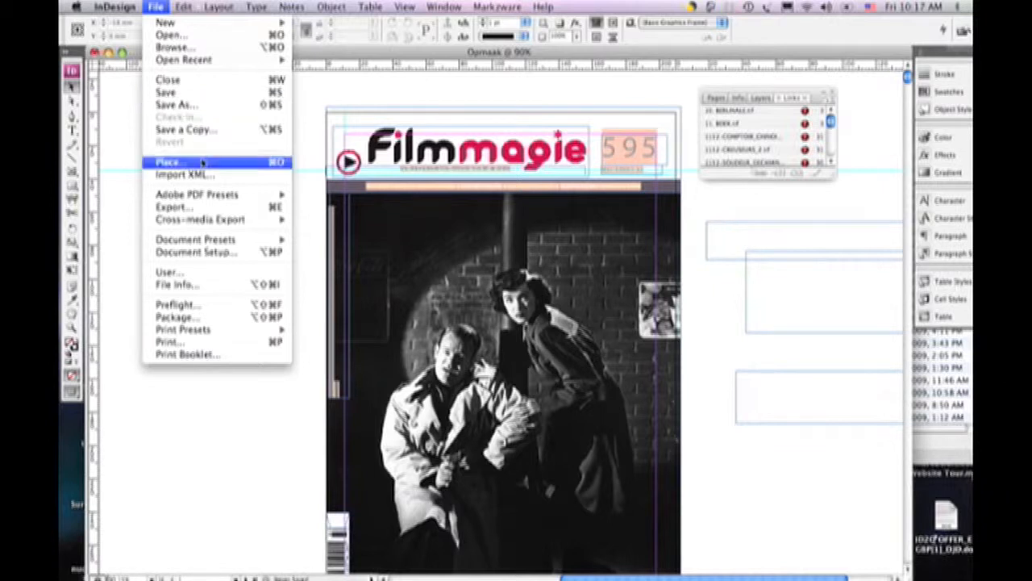
mouse_move(201, 195)
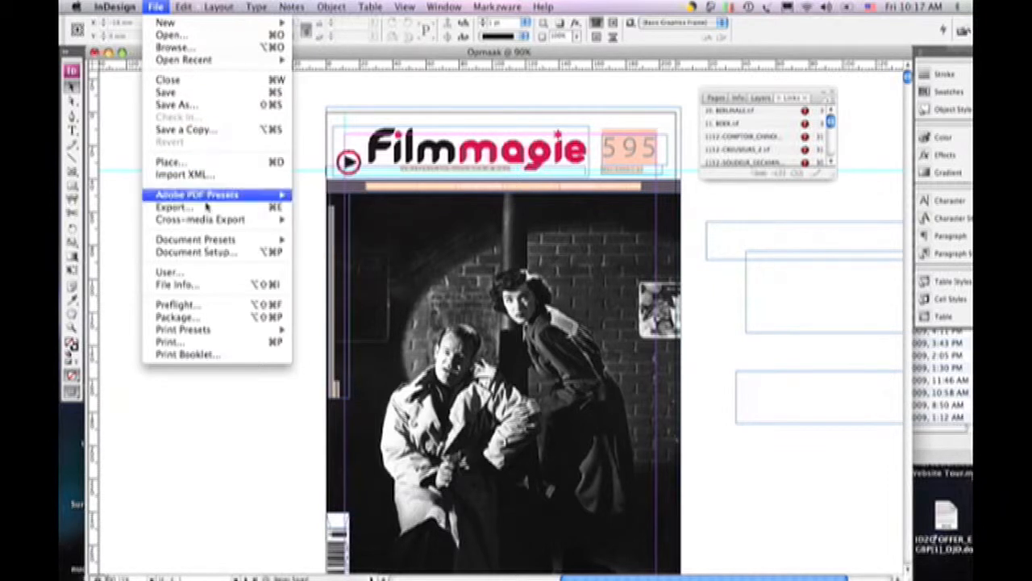
mouse_move(175, 207)
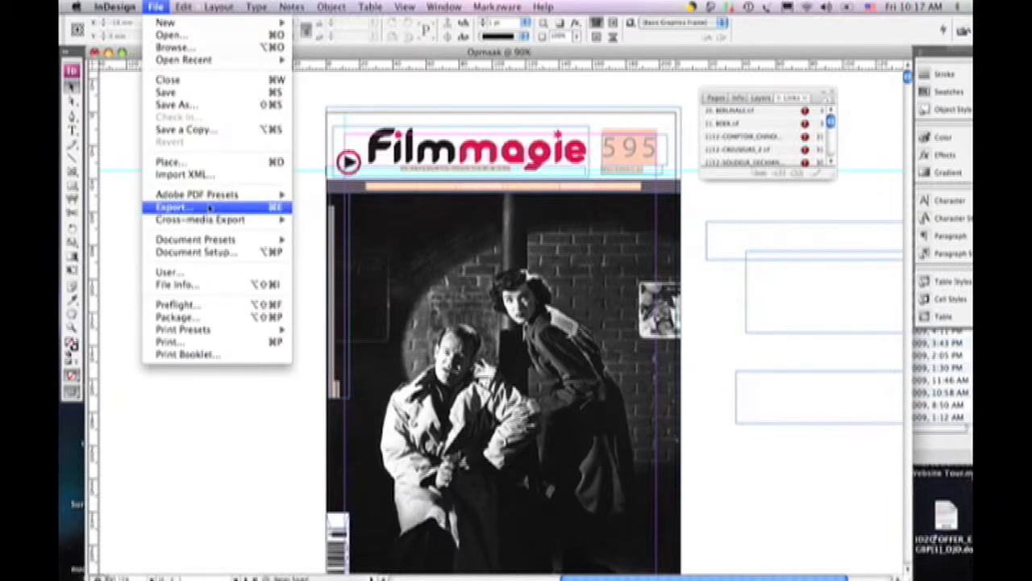
left_click(173, 207)
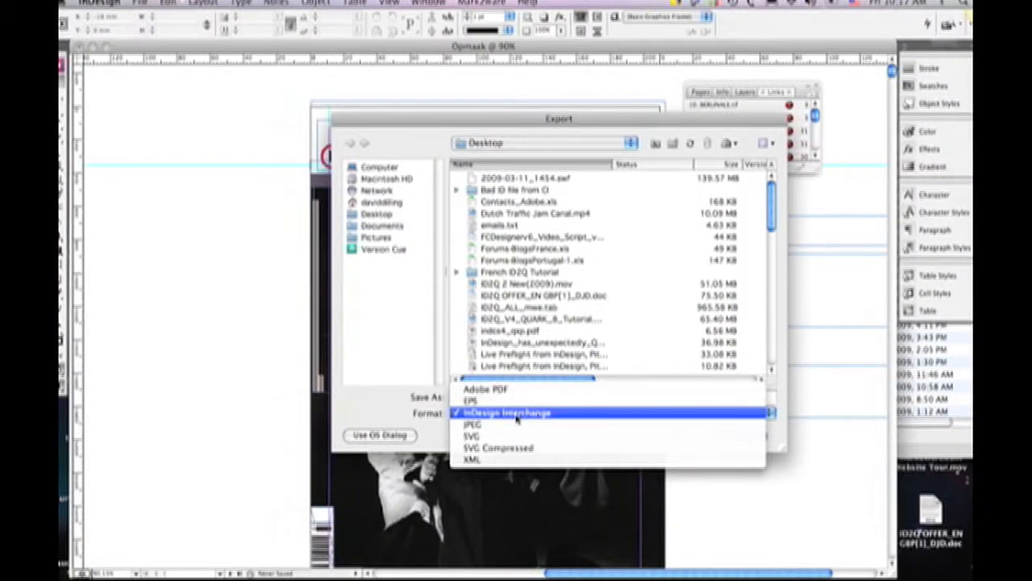
left_click(508, 412)
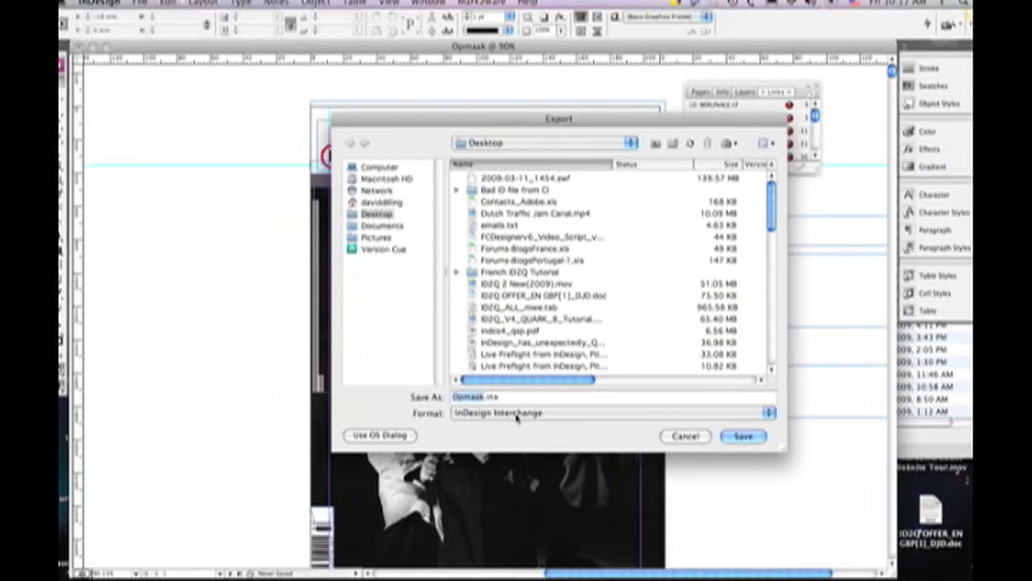